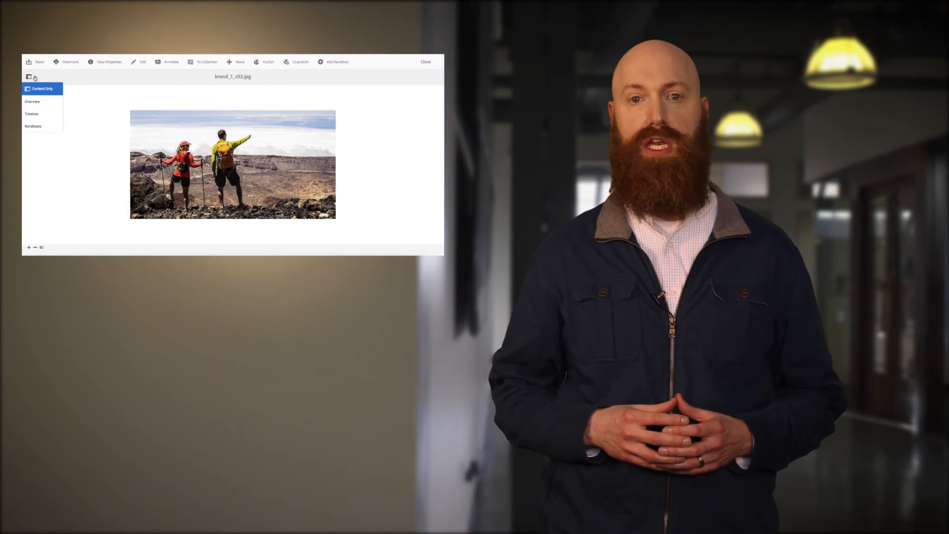
pyautogui.click(425, 62)
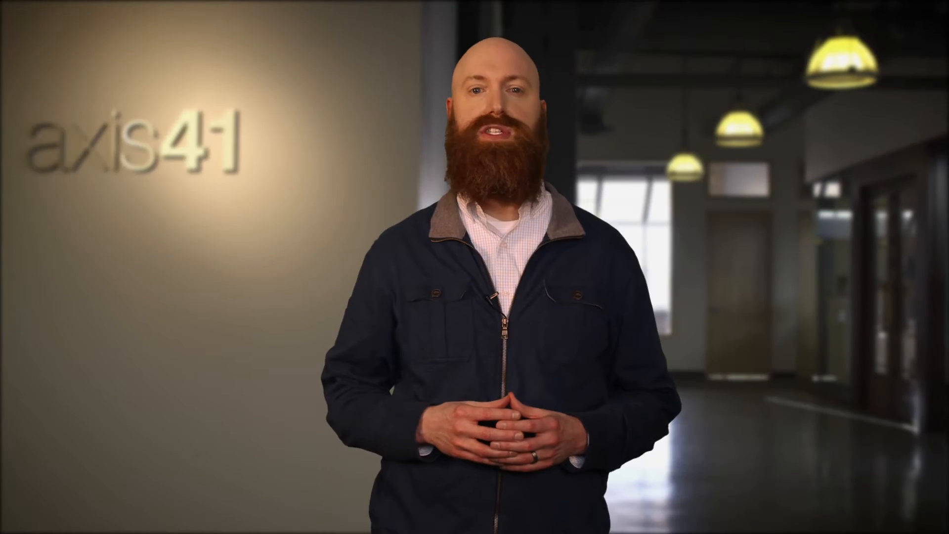